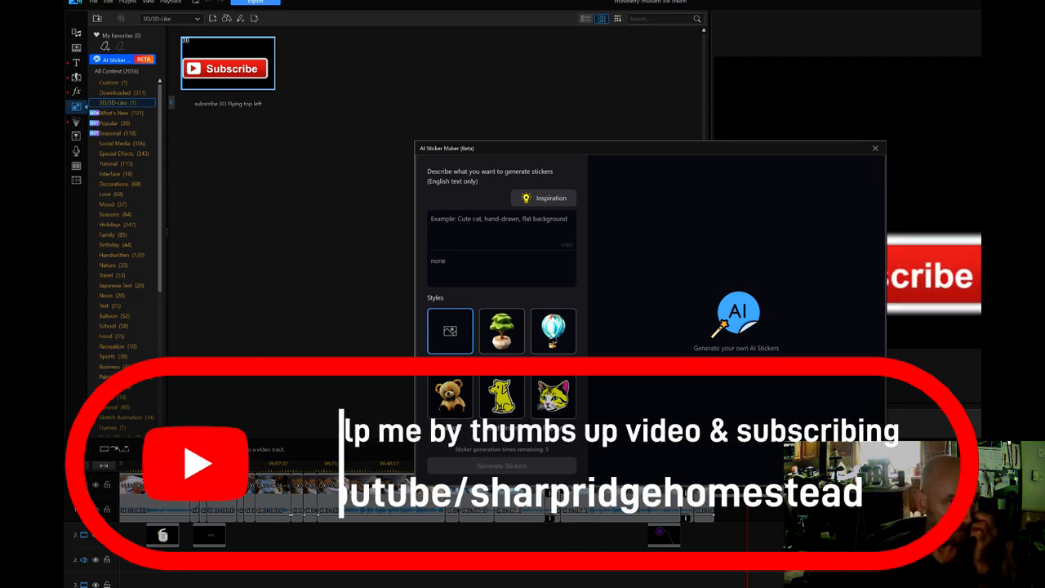
Enter 'strawberry rhubarb ice cream' as the AI sticker description
{"action": "type", "text": "s"}
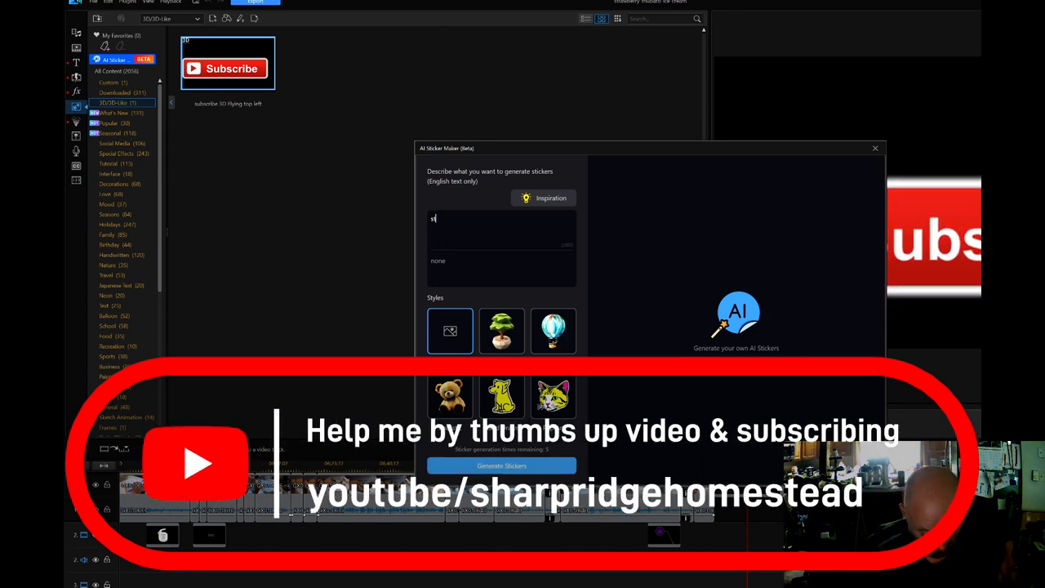
{"action": "type", "text": "trawberry rhubarb"}
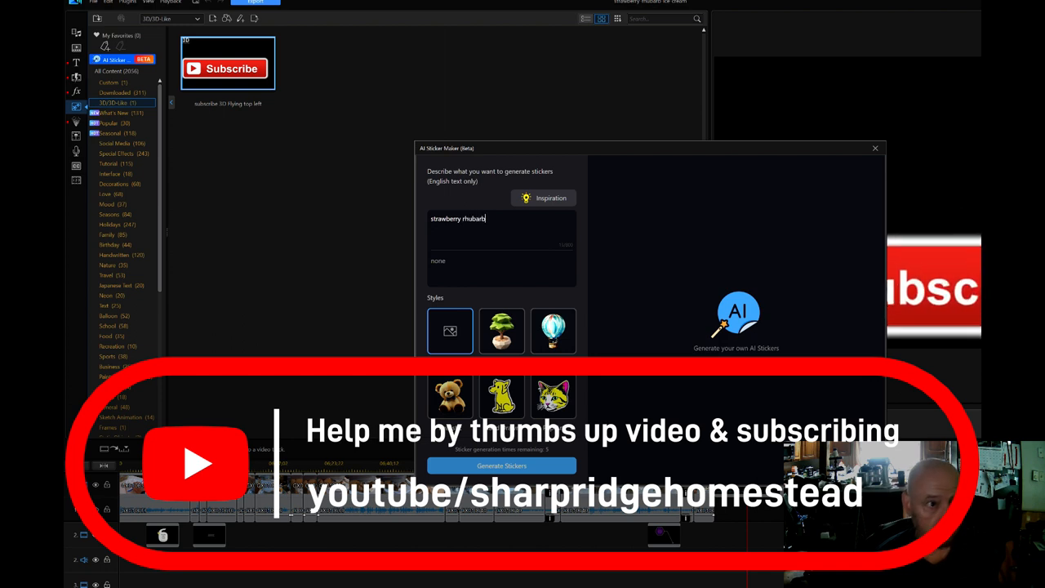
{"action": "type", "text": "ice cream"}
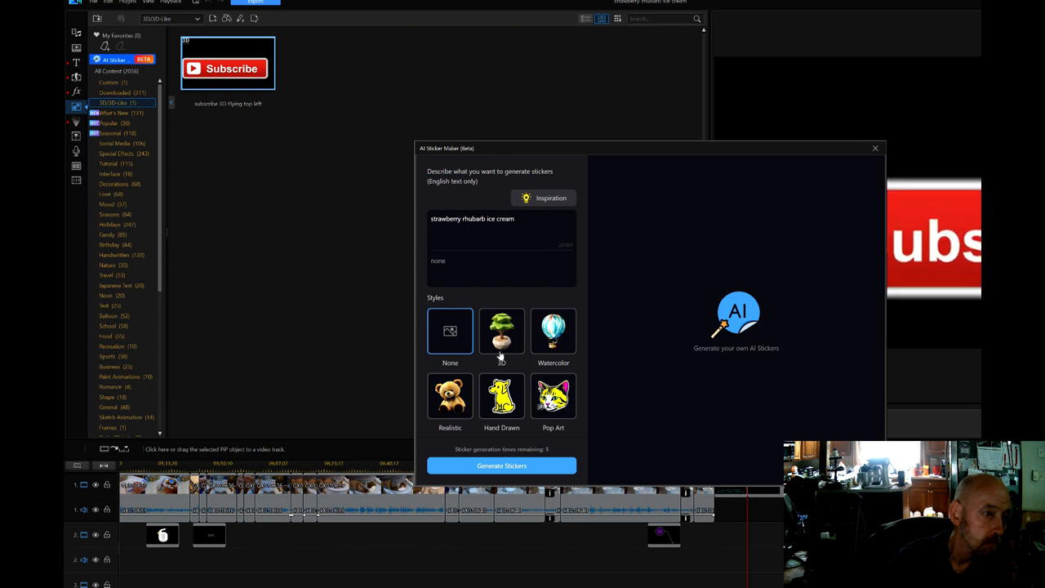
Choose the Realistic style and generate the strawberry rhubarb ice cream stickers
{"action": "left_click", "coordinate": [450, 396]}
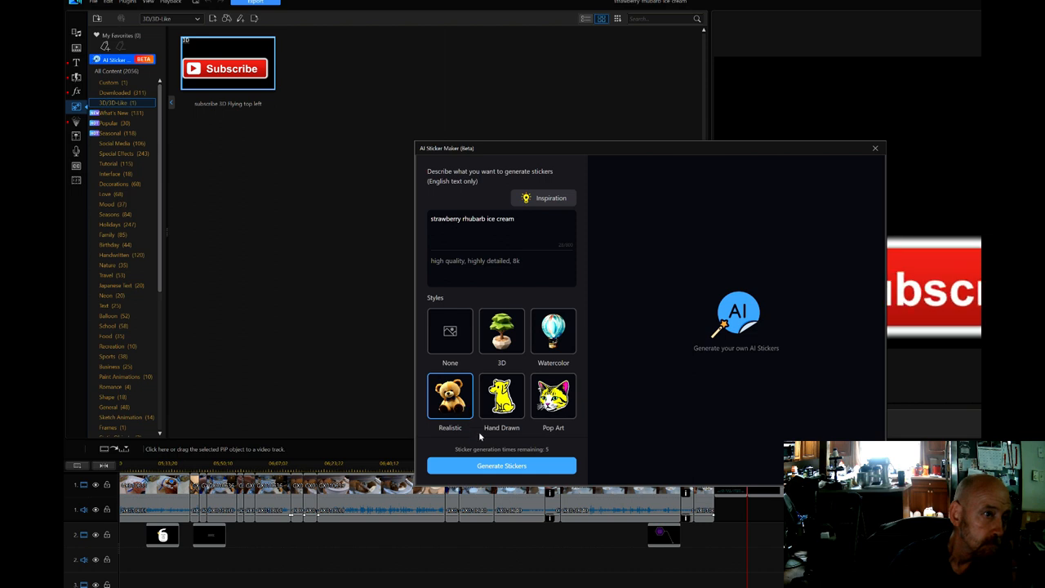
{"action": "left_click", "coordinate": [501, 465]}
{"action": "type", "text": " bowl scoops"}
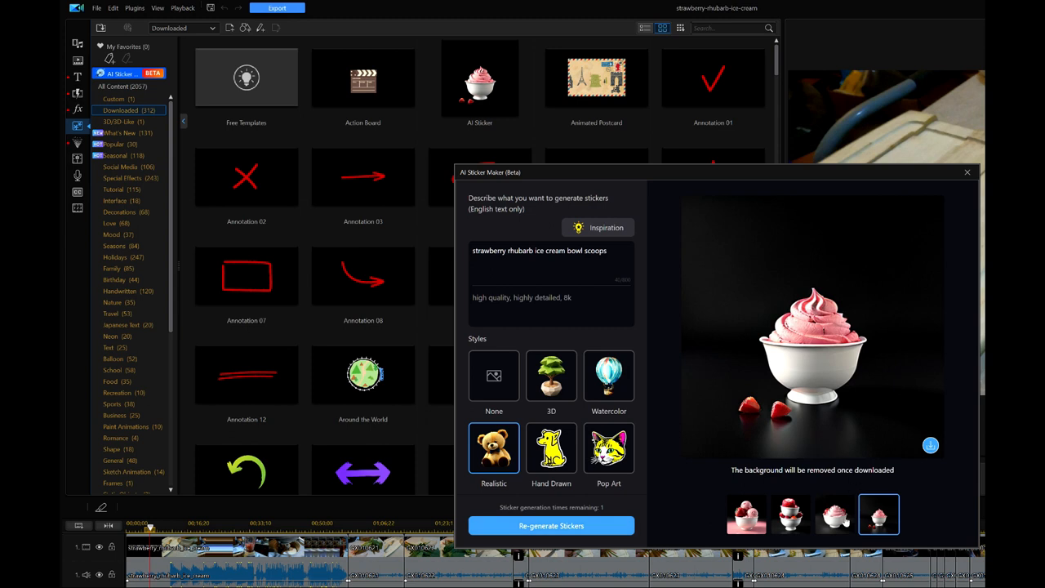
Download the third, second and first ice cream sticker results, confirming each download
{"action": "left_click", "coordinate": [835, 514]}
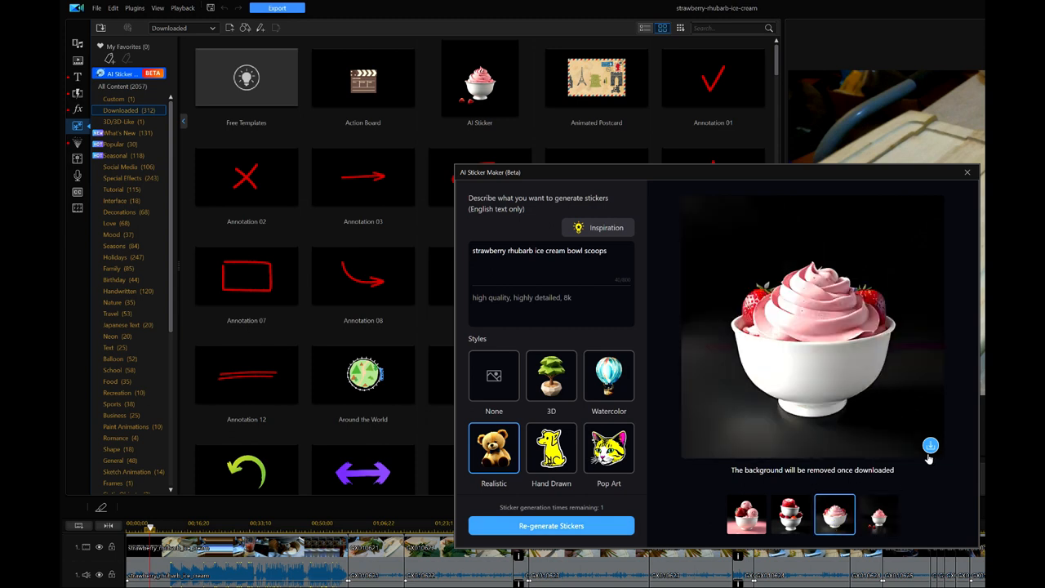
{"action": "left_click", "coordinate": [930, 445]}
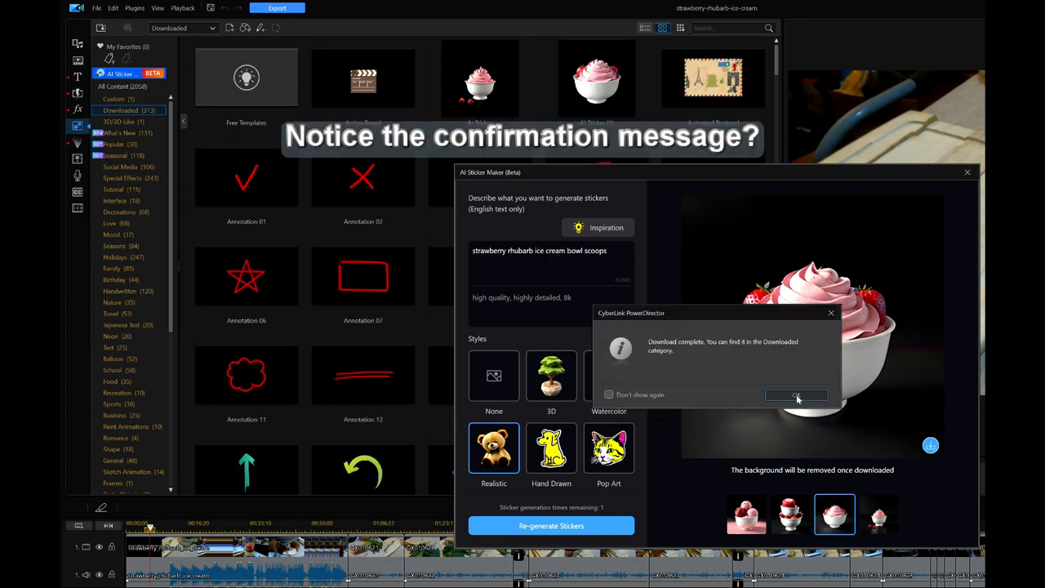
{"action": "left_click", "coordinate": [796, 394]}
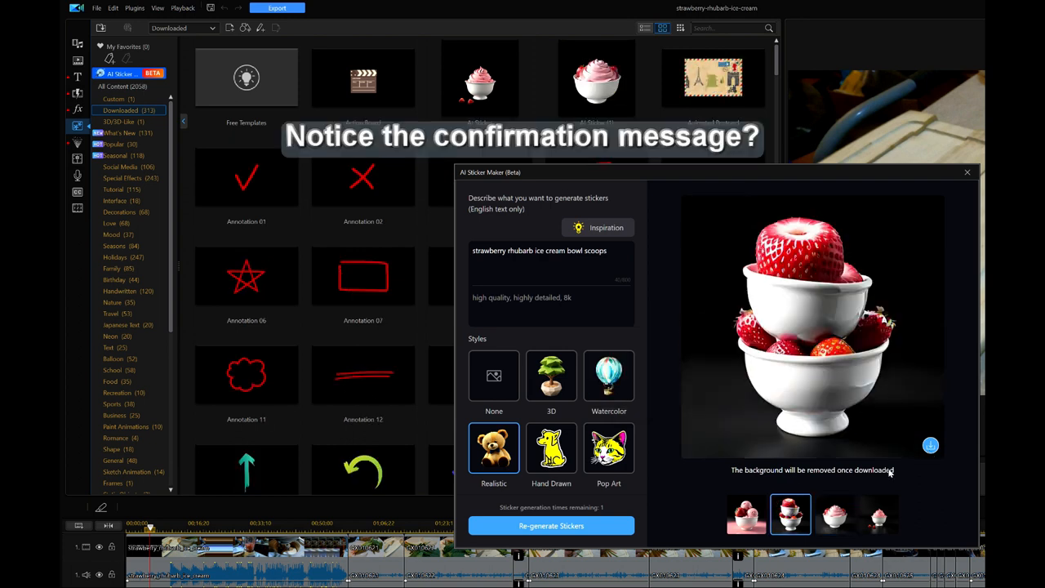
{"action": "left_click", "coordinate": [931, 445]}
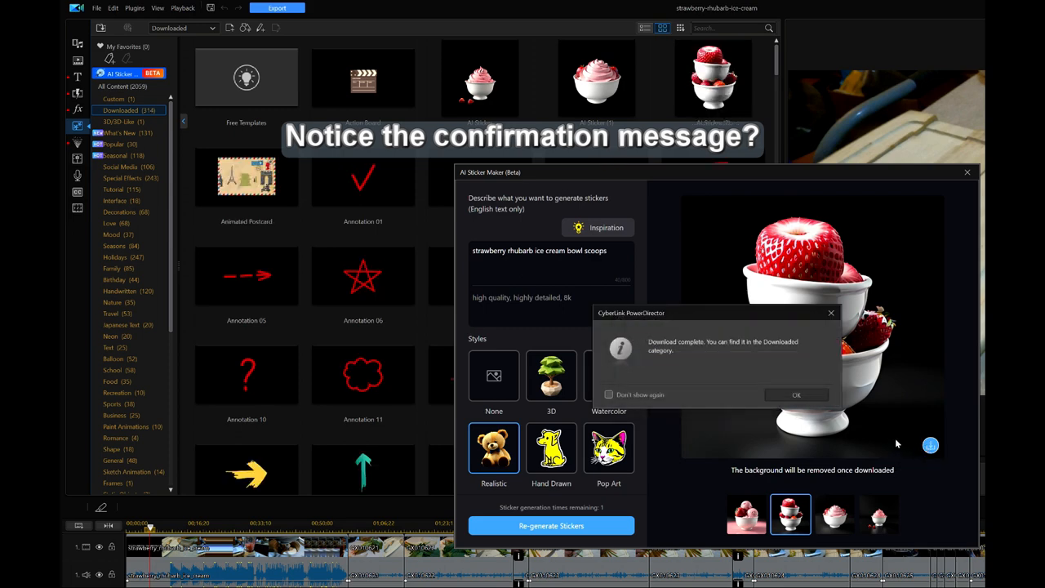
{"action": "left_click", "coordinate": [795, 394]}
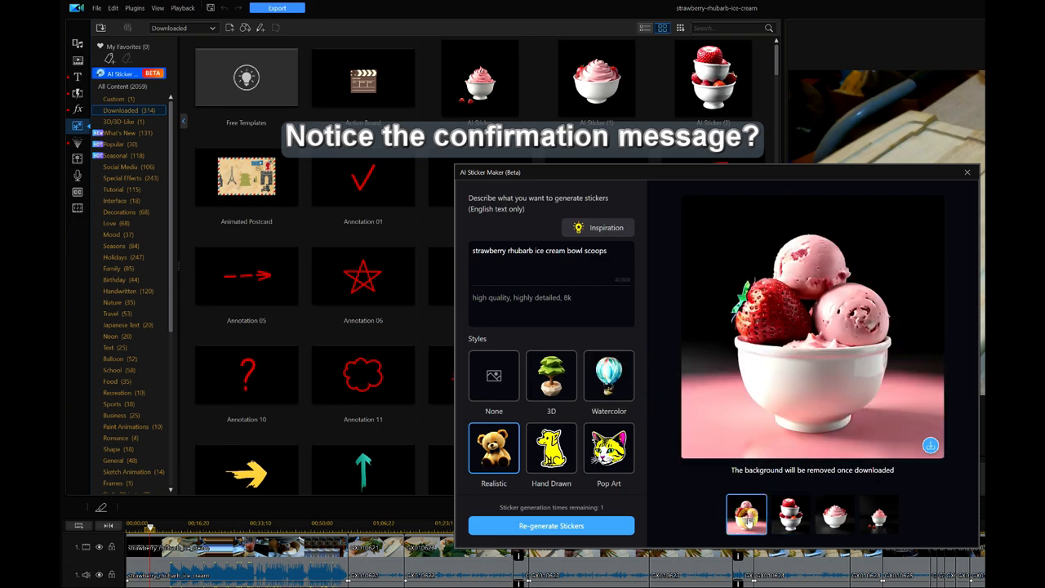
{"action": "left_click", "coordinate": [930, 445]}
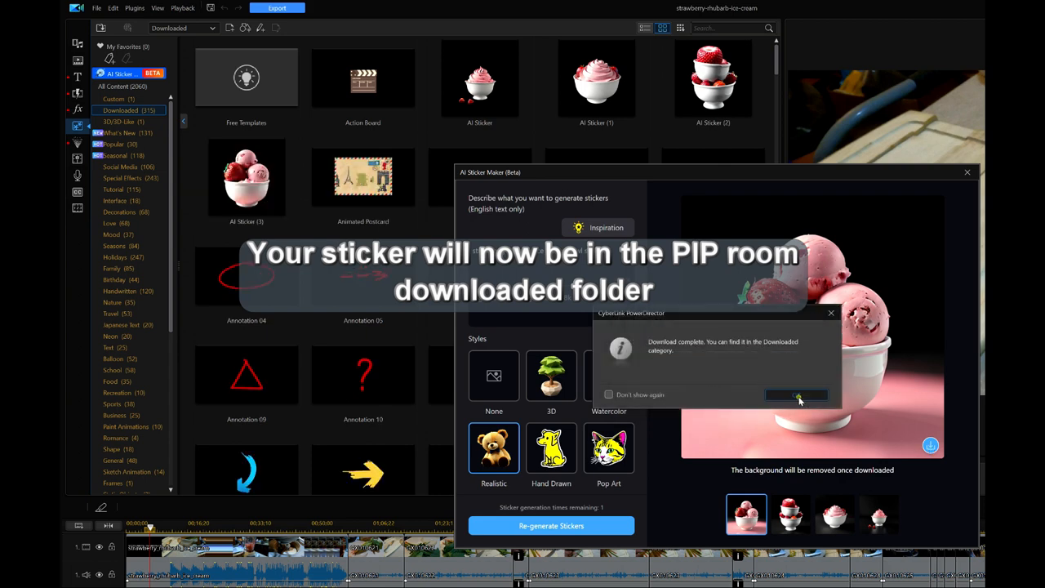
{"action": "left_click", "coordinate": [796, 394]}
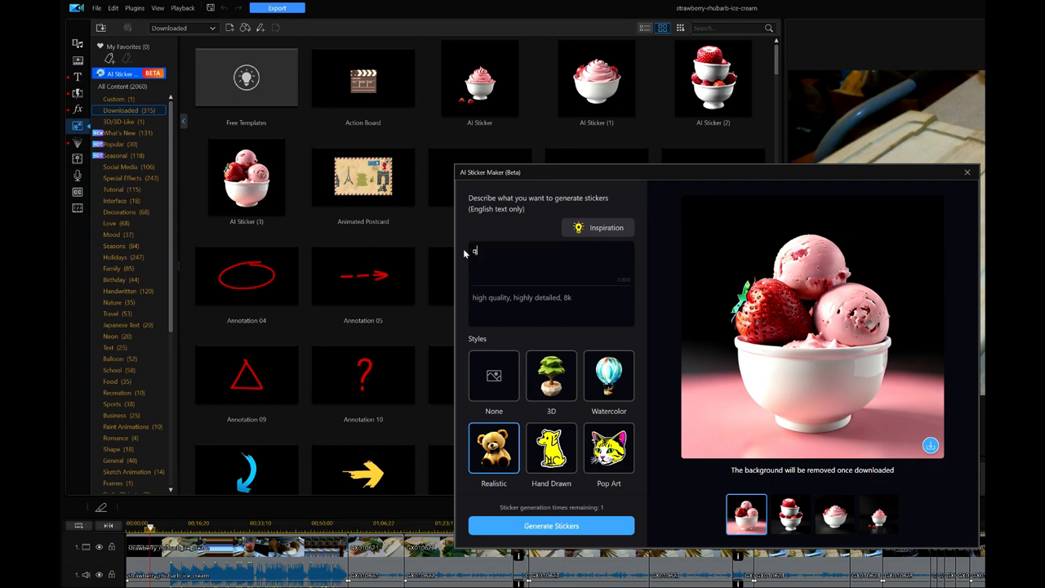
Rewrite the sticker prompt as 'honey queen bee happy bee hive apiary'
{"action": "type", "text": "queen bee"}
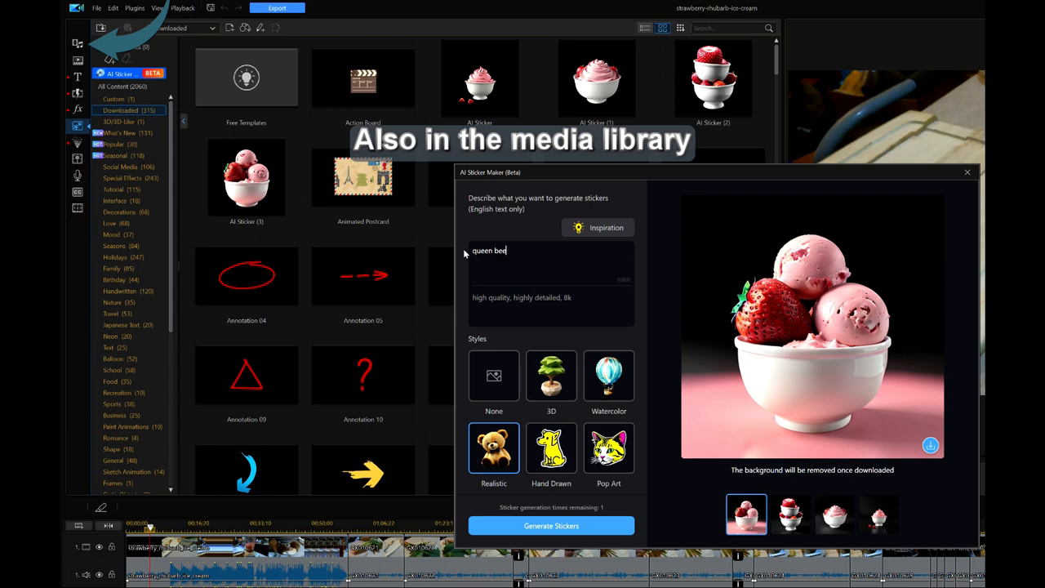
{"action": "key", "text": "BackSpace"}
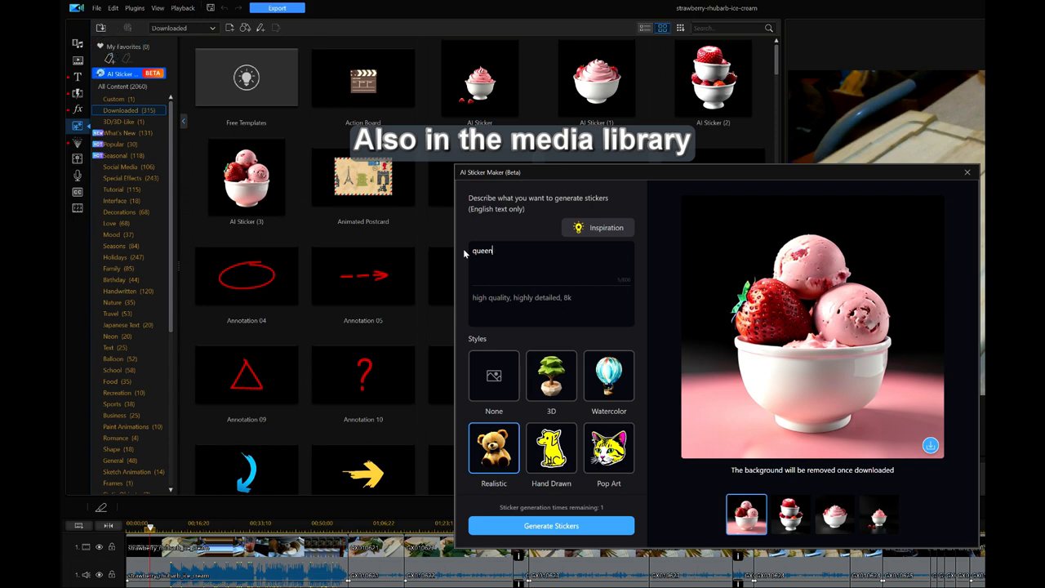
{"action": "type", "text": "honey"}
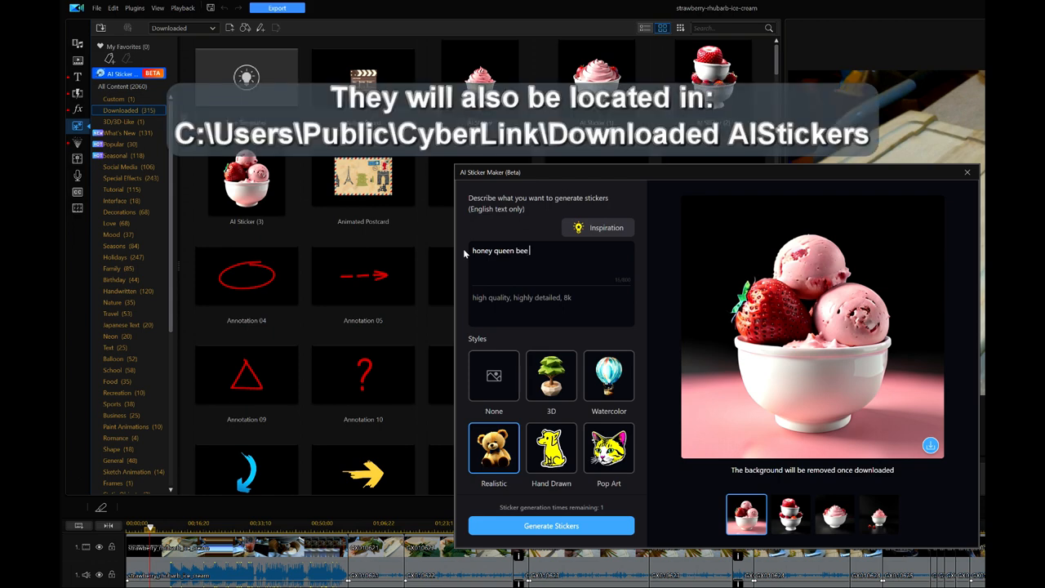
{"action": "type", "text": "happy"}
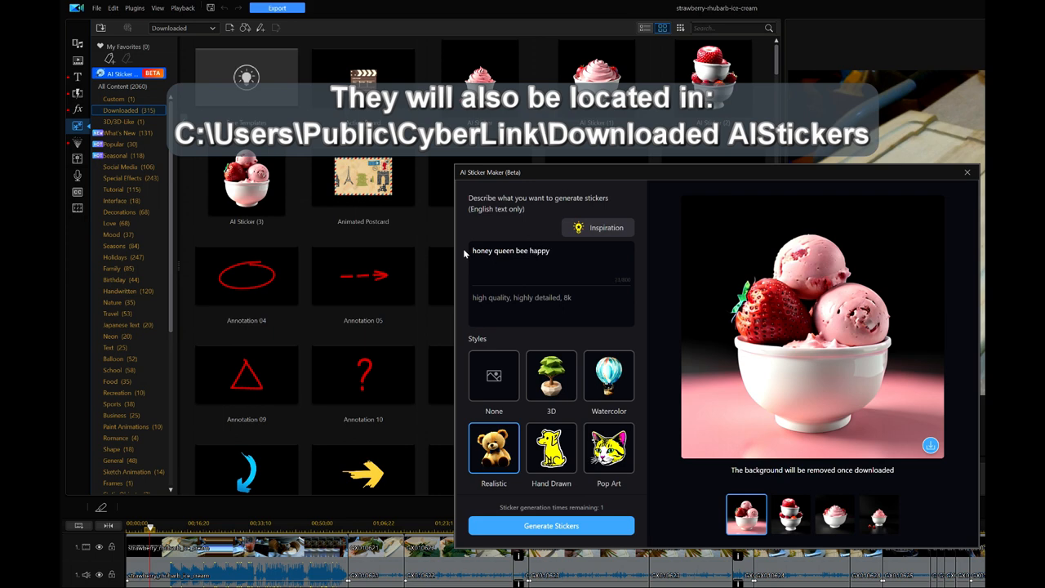
{"action": "type", "text": "beeh"}
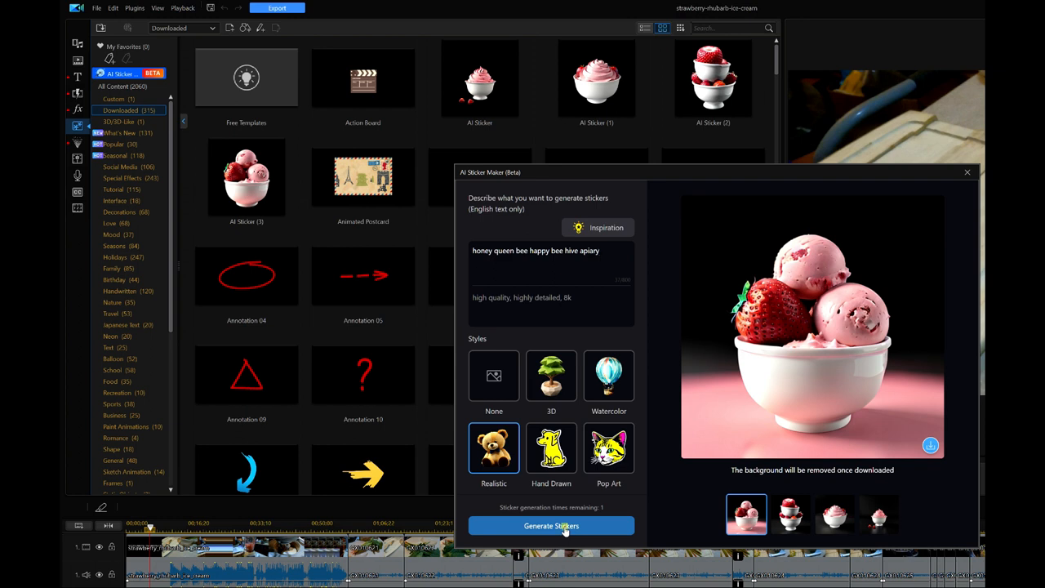
Generate bee stickers from the new prompt and preview the second result
{"action": "left_click", "coordinate": [550, 525]}
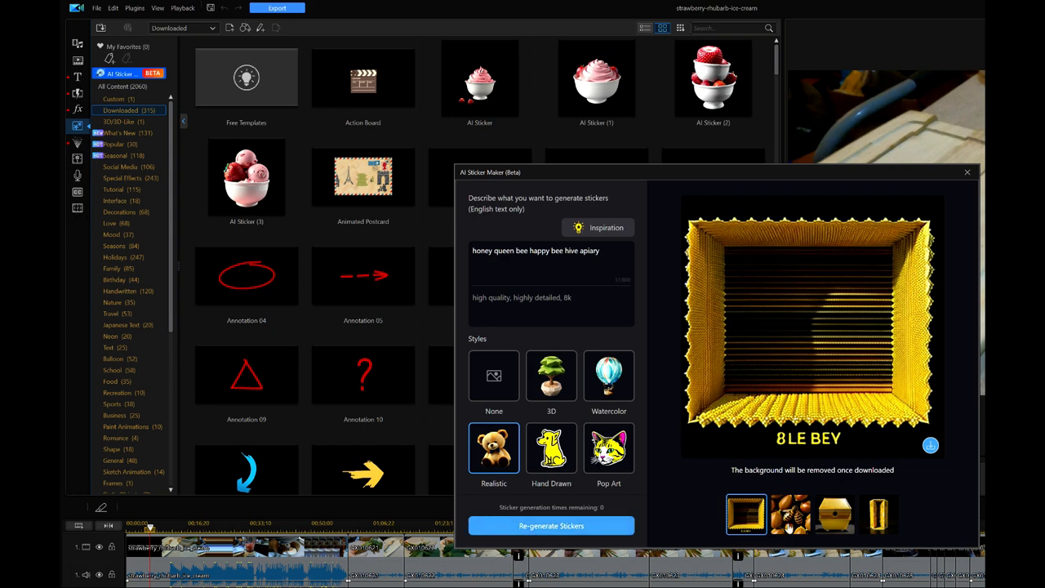
{"action": "left_click", "coordinate": [790, 514]}
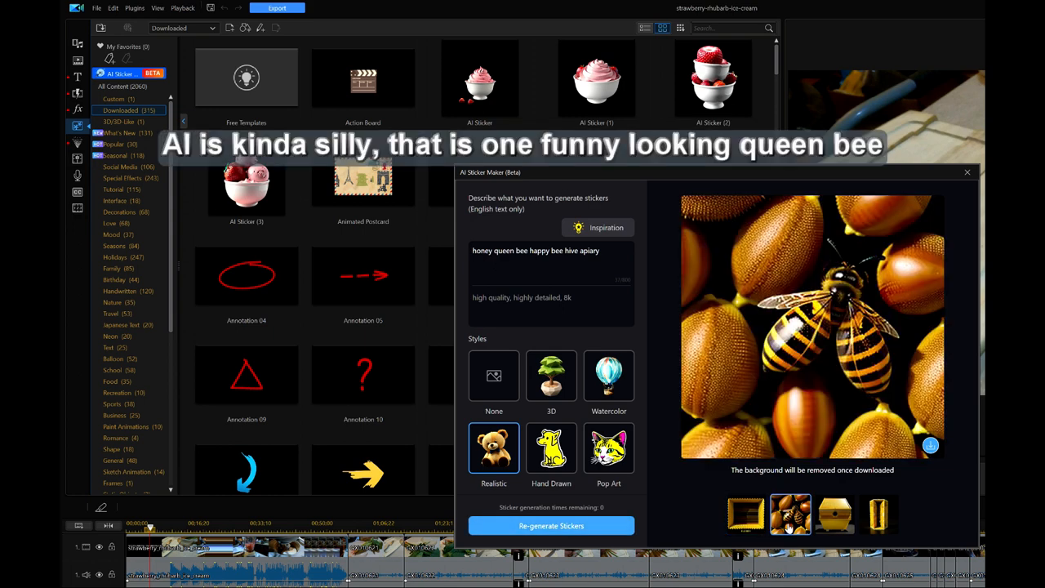